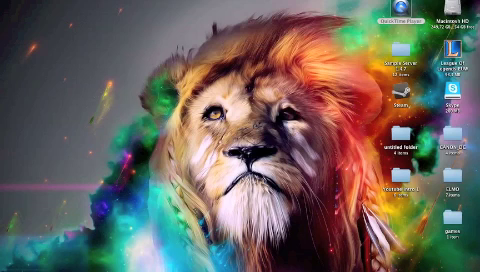
{"action": "mouse_move", "coordinate": [240, 255]}
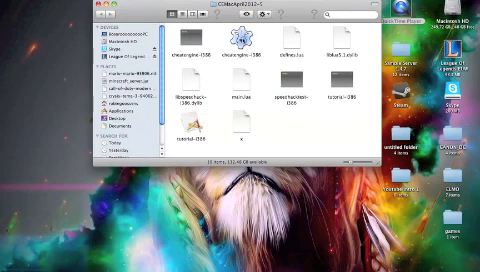
Launch cheatengine-i386 and confirm opening it despite the downloaded-from-internet warning
{"action": "double_click", "coordinate": [200, 50]}
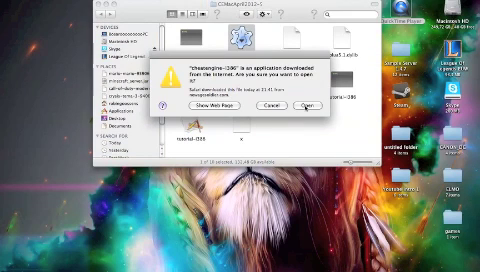
{"action": "left_click", "coordinate": [298, 105]}
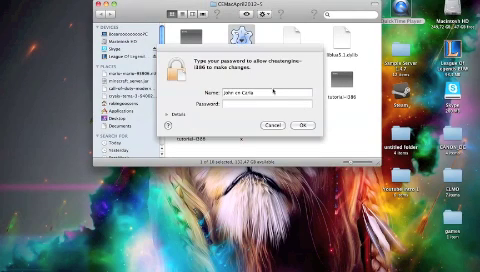